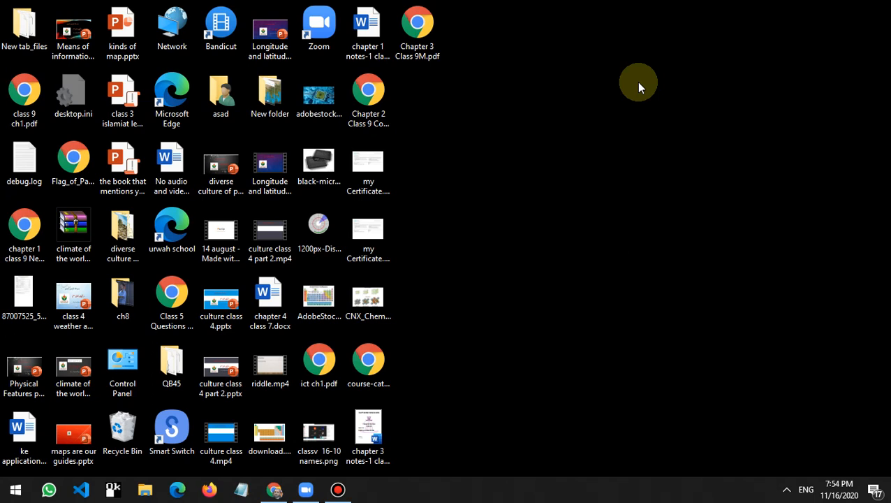
mouse_move(397, 356)
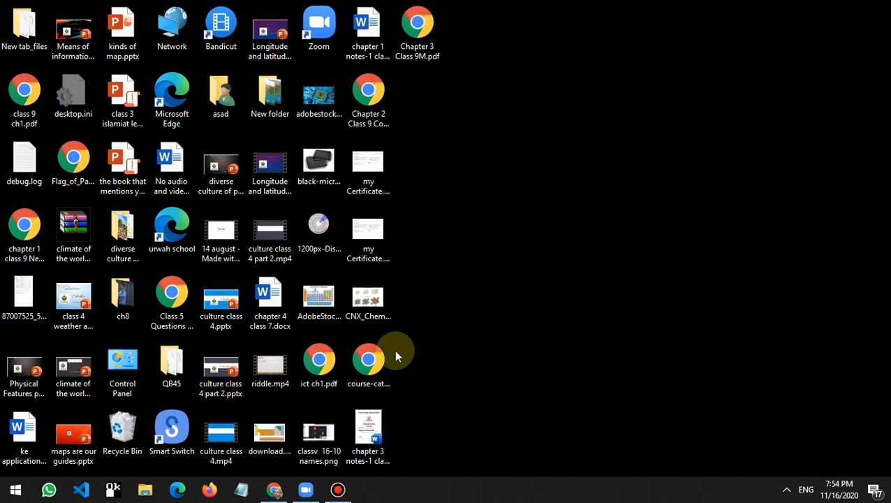
mouse_move(421, 360)
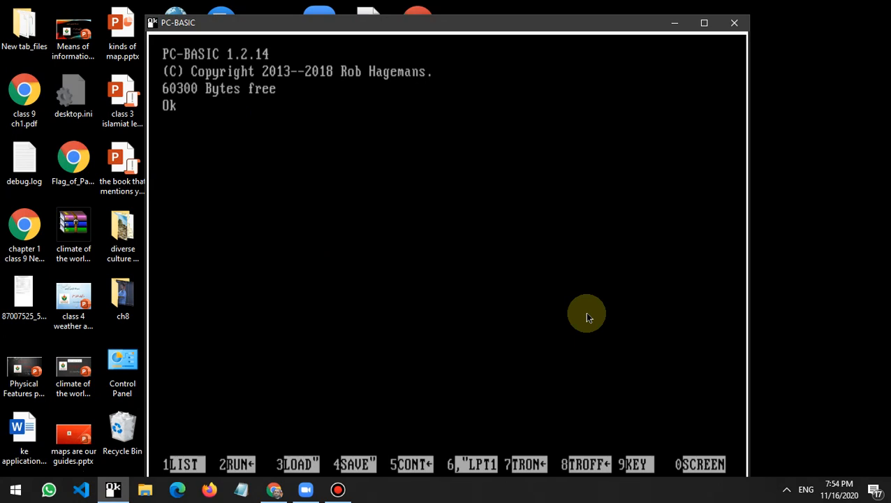
mouse_move(754, 188)
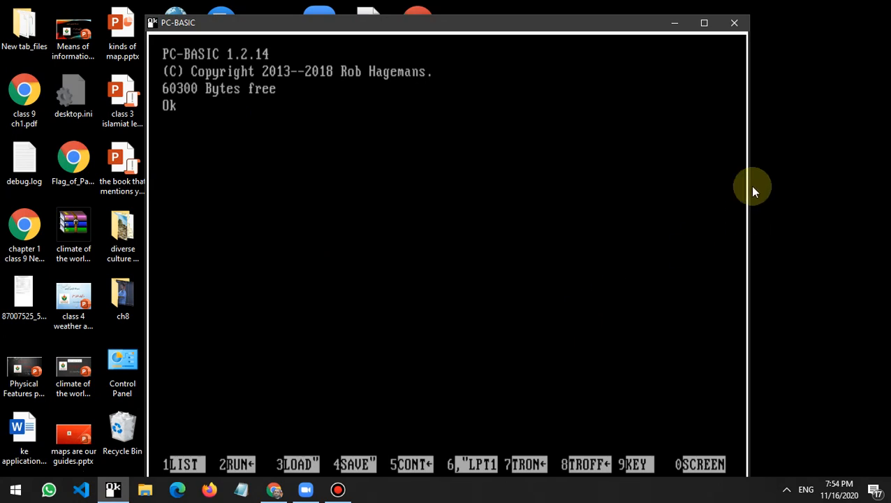
- Maximize the PC-BASIC window so it fills the screen
left_click(705, 23)
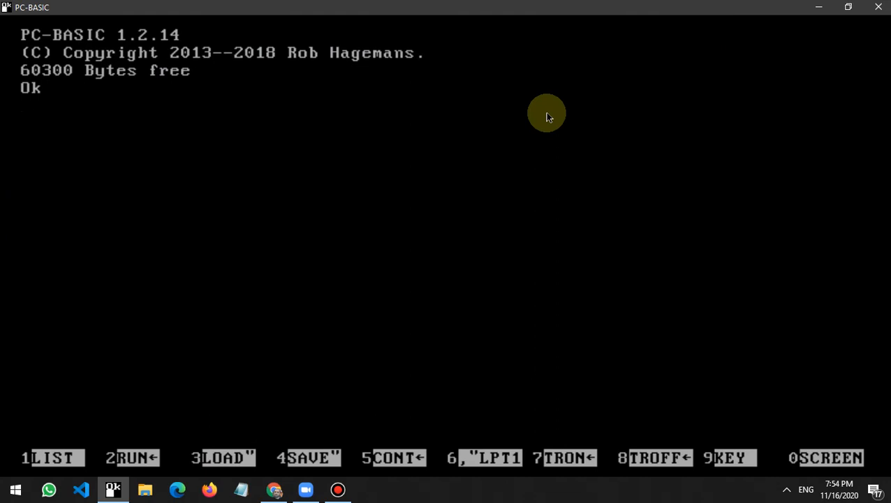
- Enter line 10 CLS and line 20 INPUT "ENTER ANY NUMBER : ";NUM
type("10")
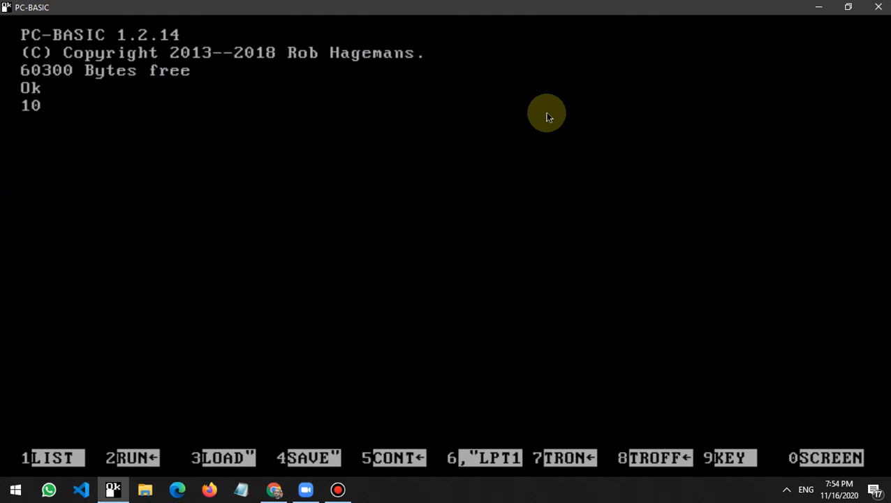
type("cls")
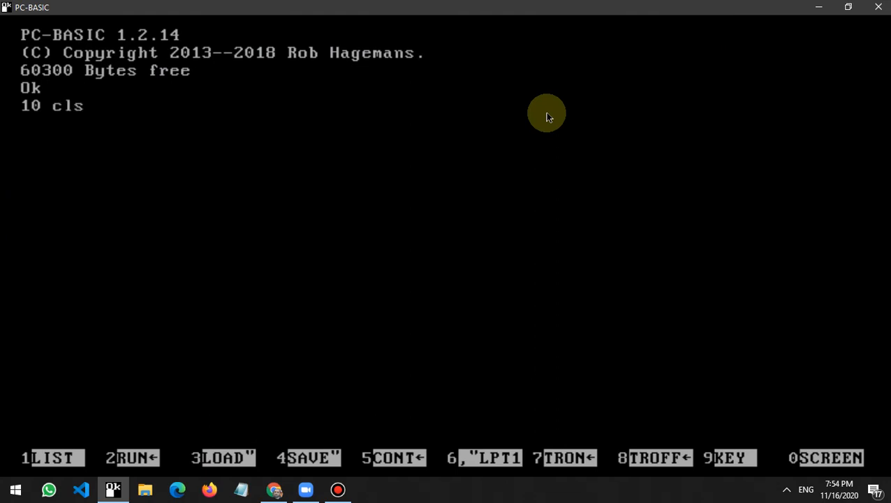
type("20")
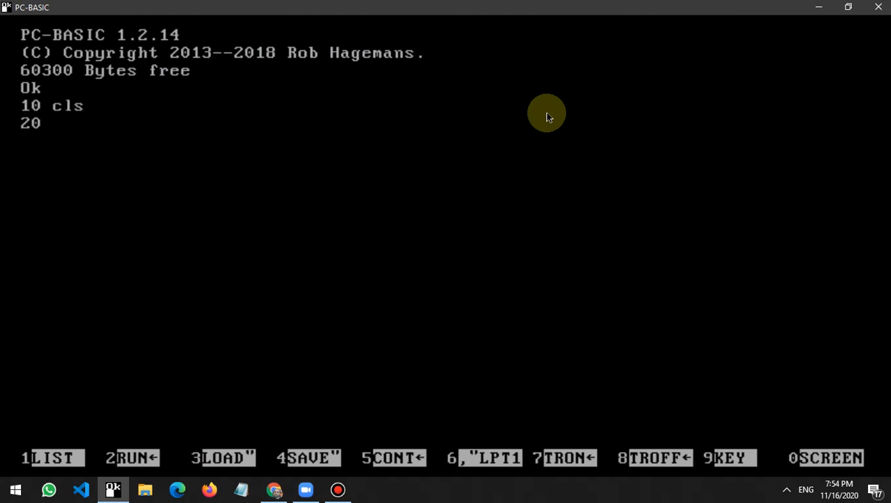
type("input")
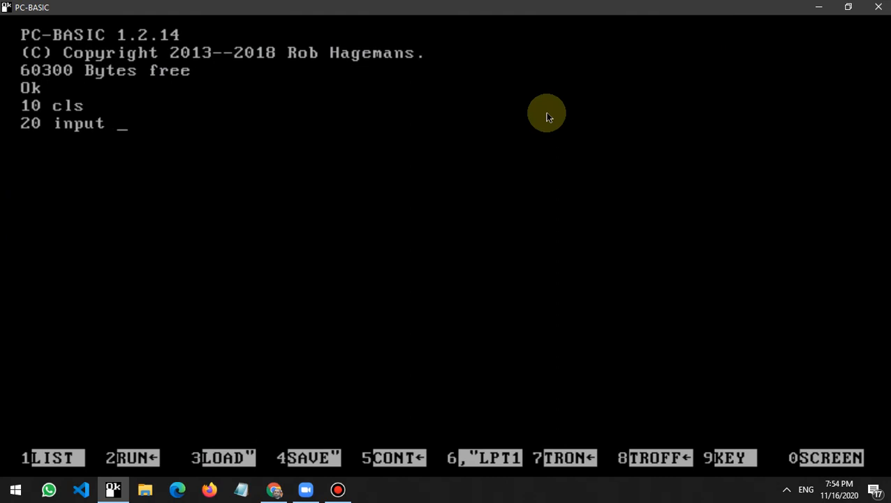
type("\"E")
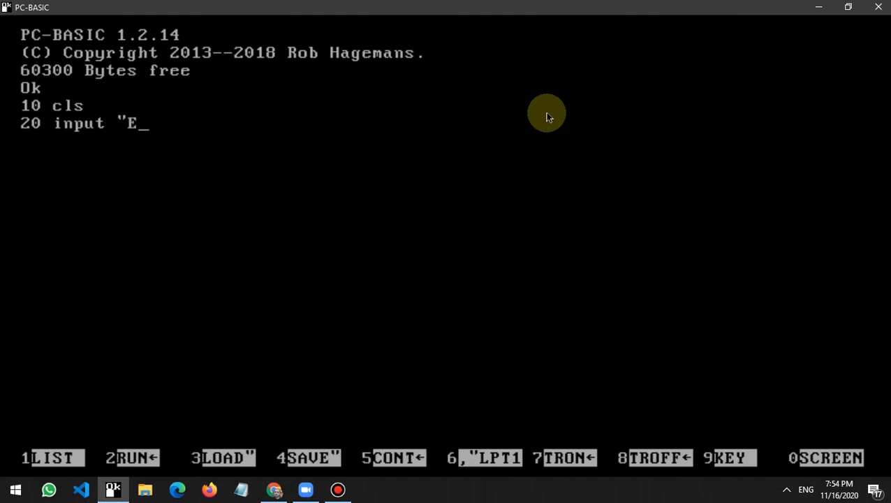
type("TER")
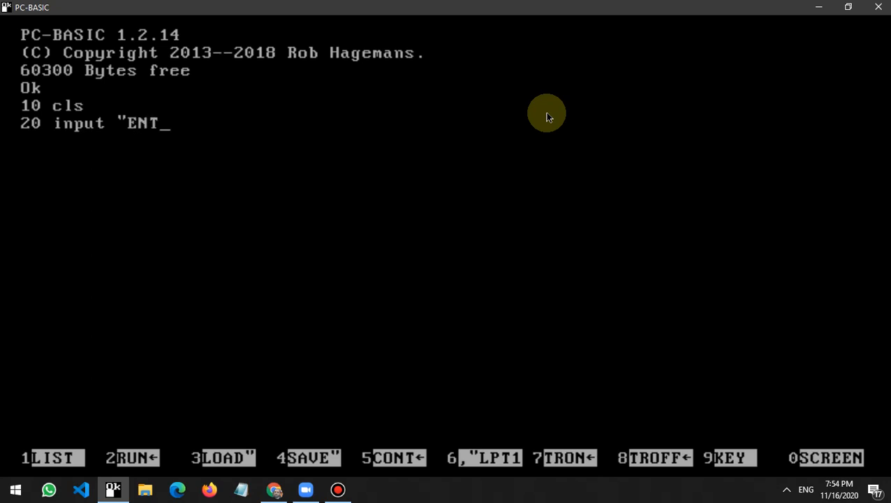
type("ER ANY")
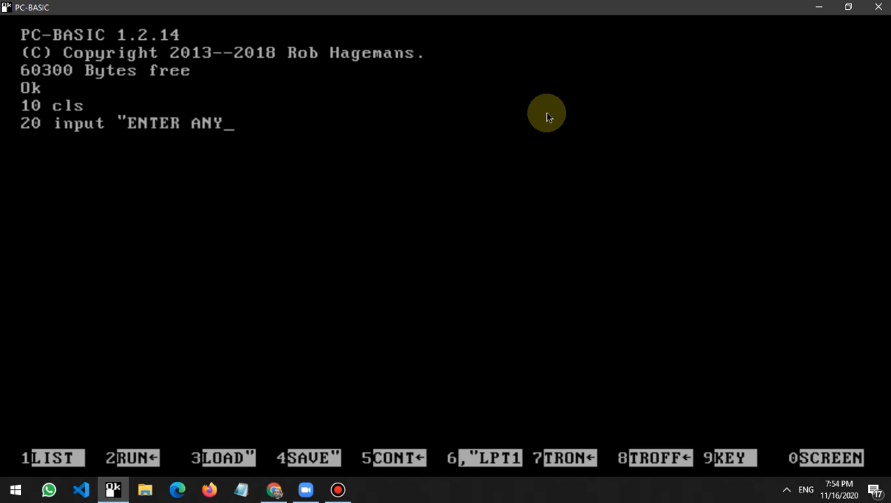
type("NUMBER")
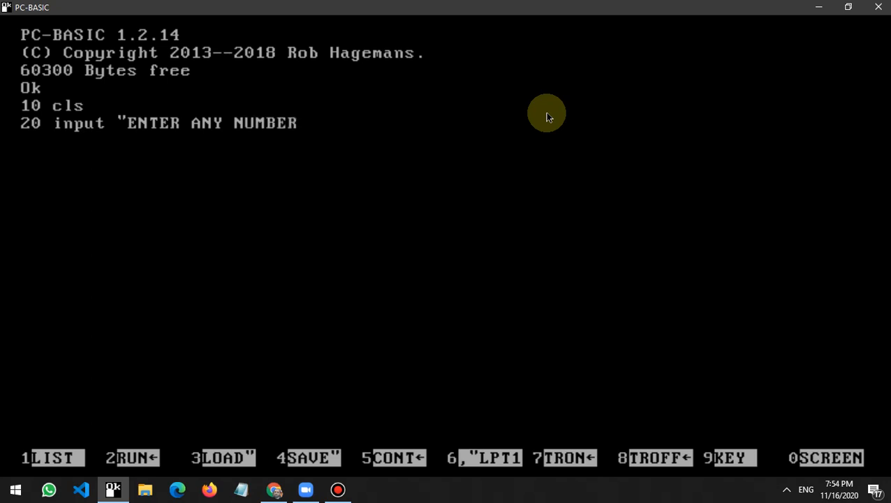
type(":")
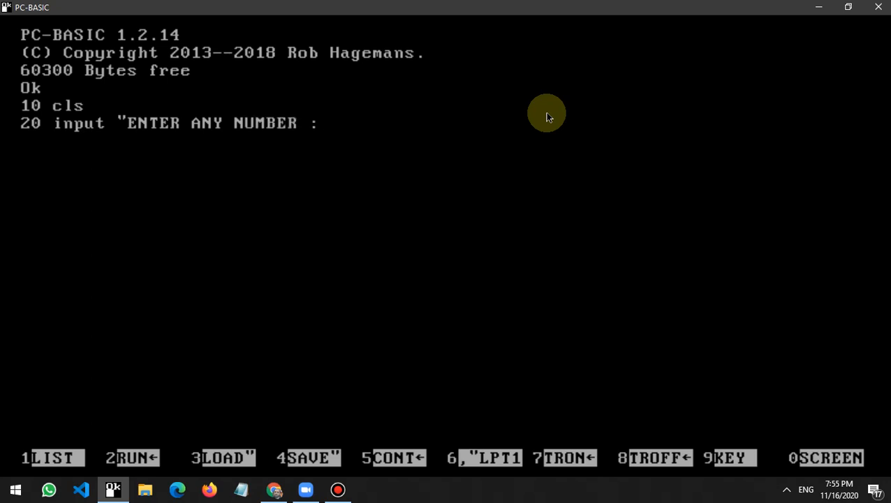
type("\"")
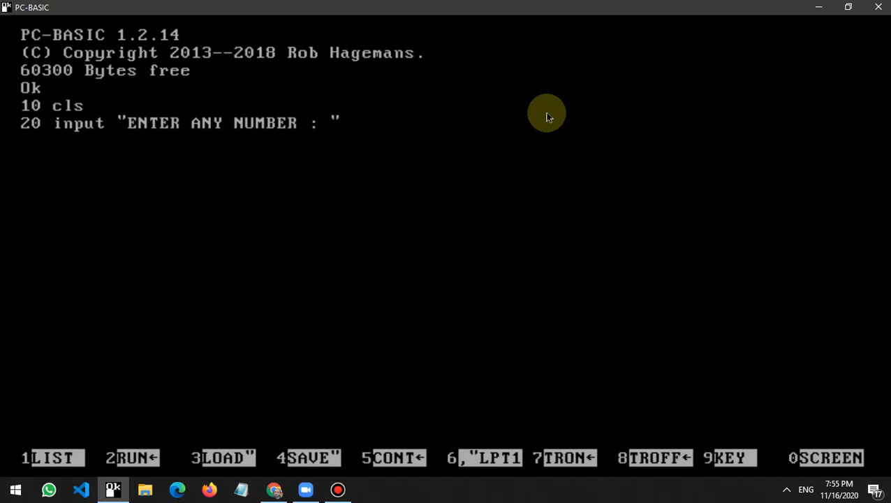
type(";NU")
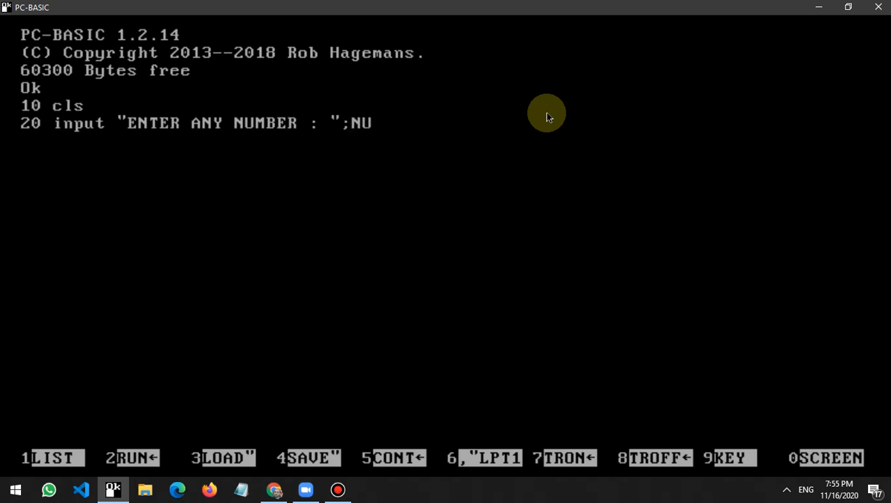
type("M")
type("30")
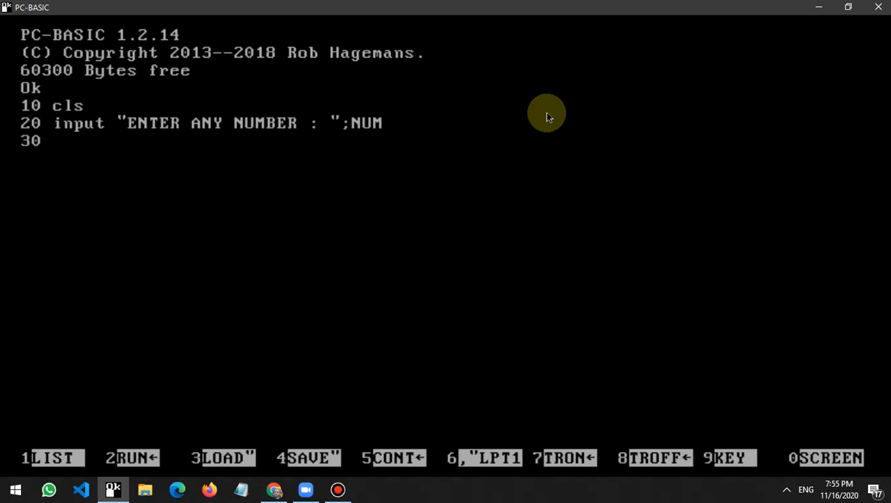
- Write line 30's condition IF NUM MOD 2 = 0 THEN PRINT NUM;" IS EVEN"
type("I")
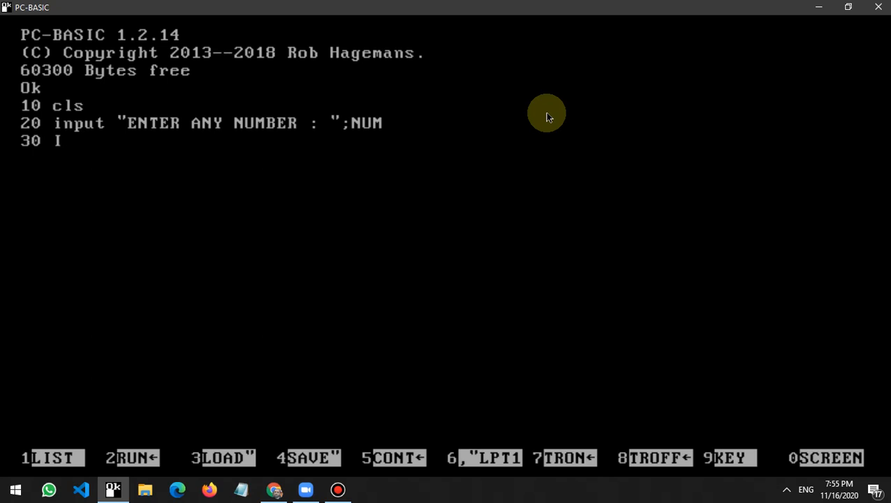
type("F")
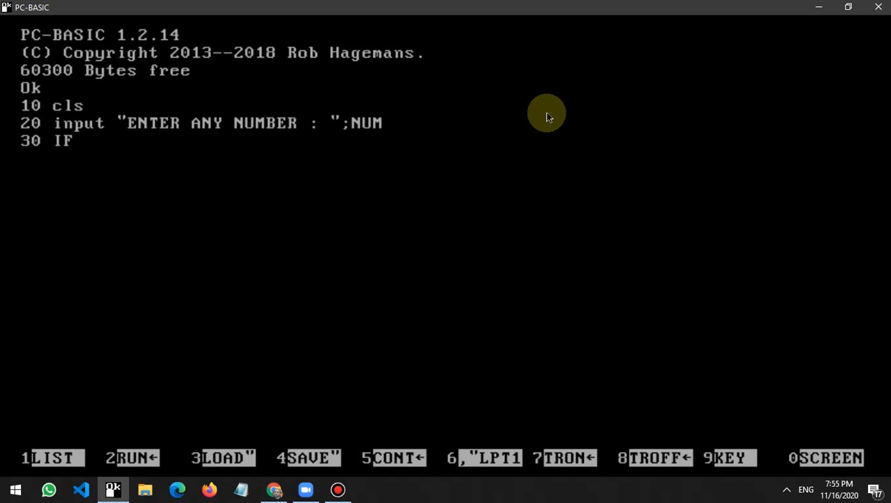
type("NU")
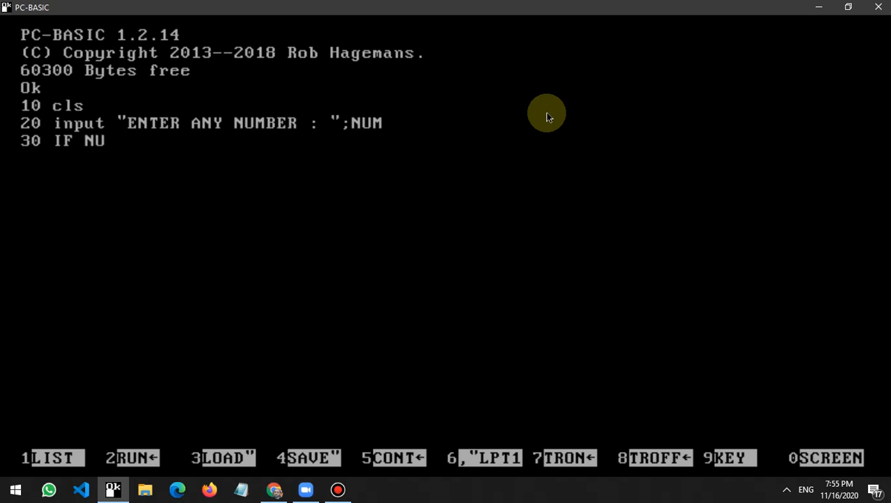
type("M")
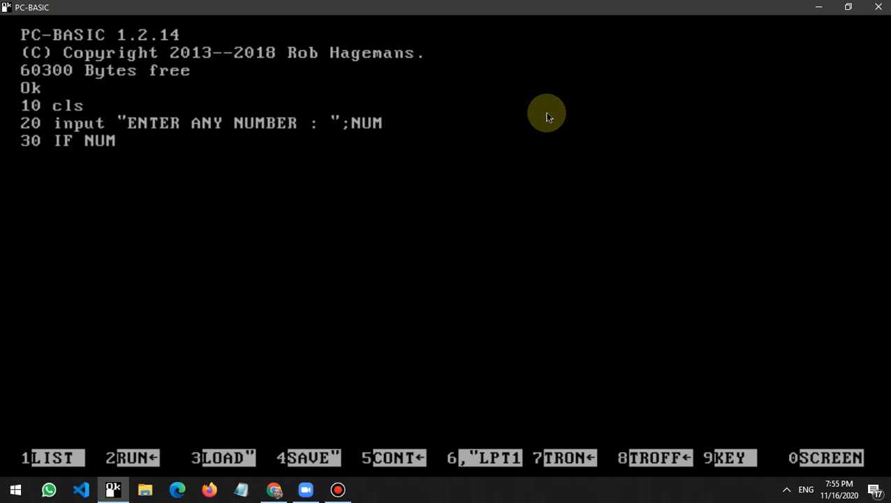
type("MOD")
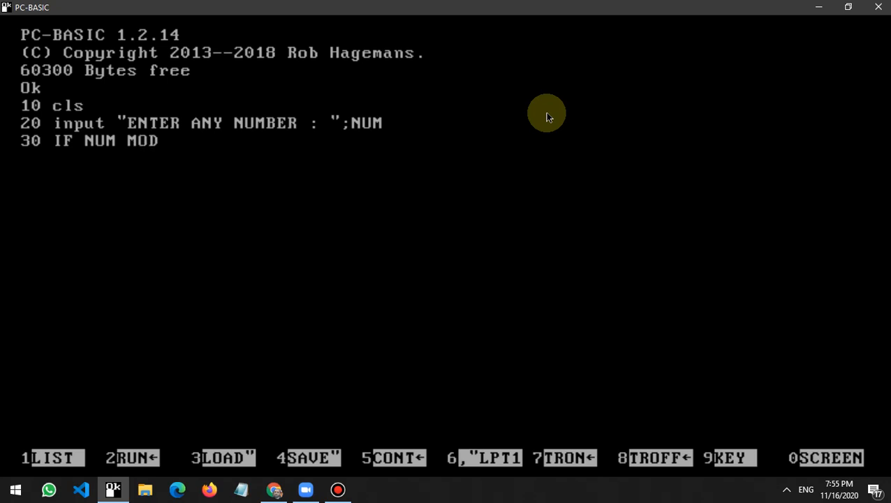
type("2")
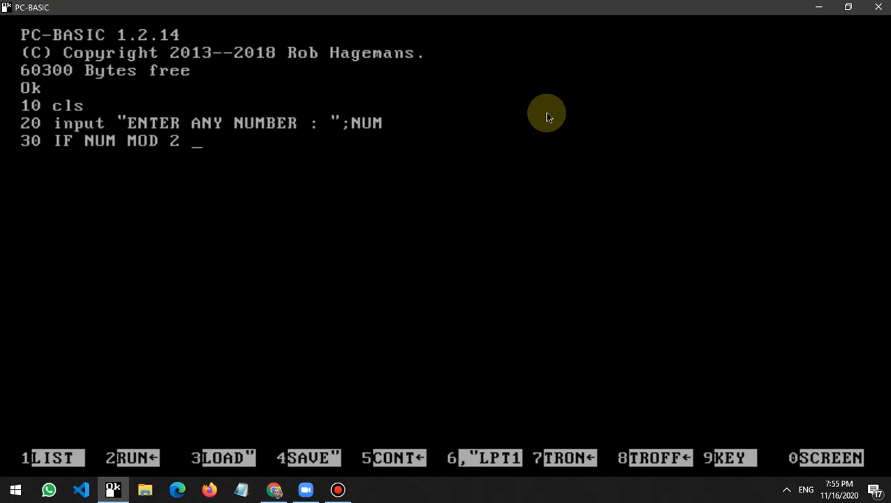
type("=0")
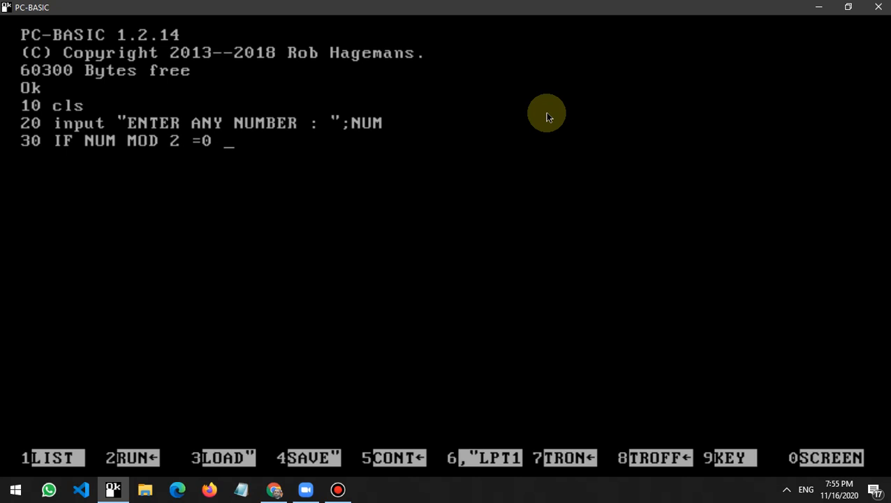
type("TEN")
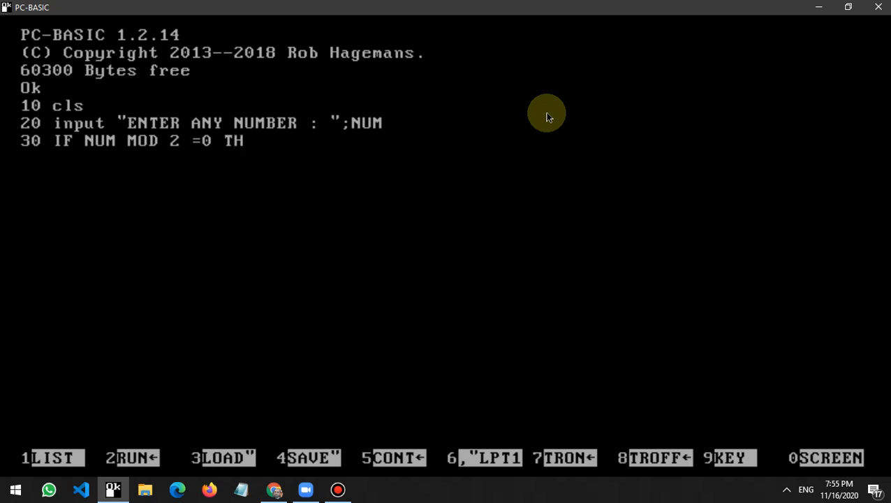
type("EN PE")
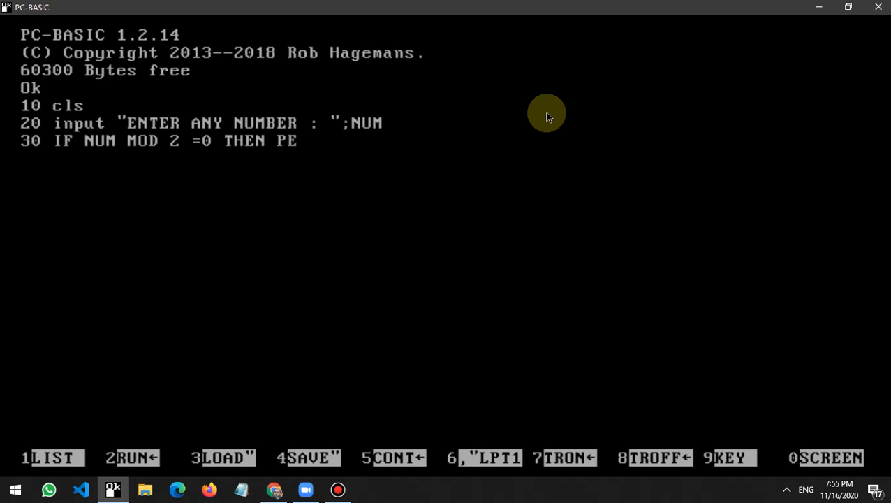
type("R")
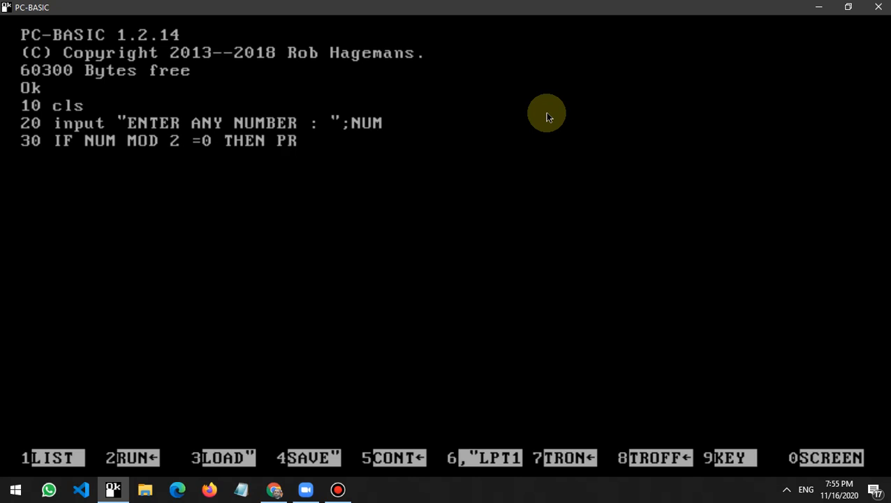
type("INT")
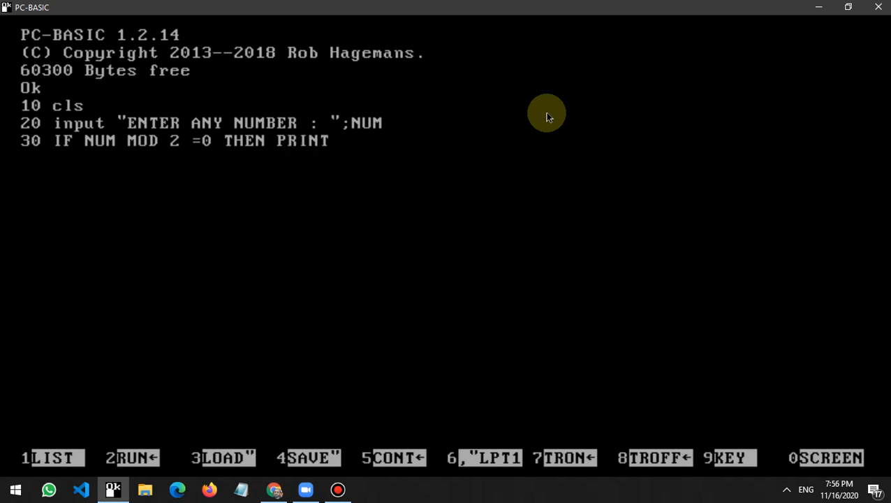
type("N")
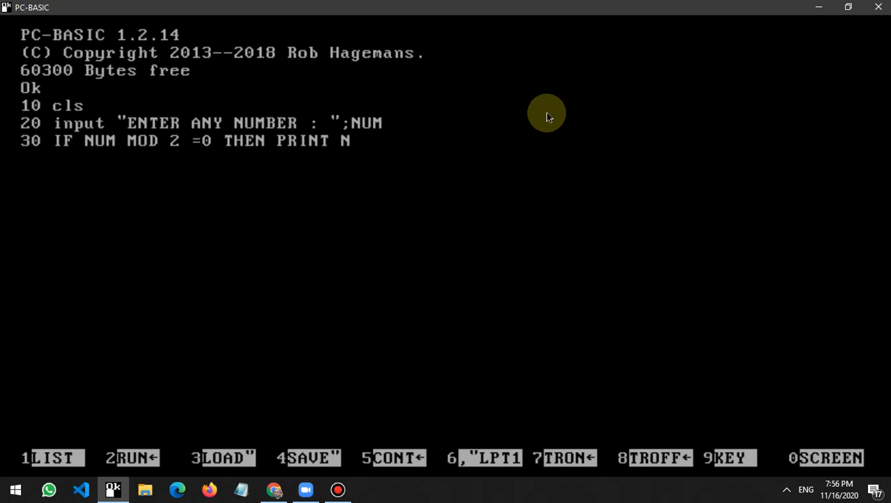
type("UM")
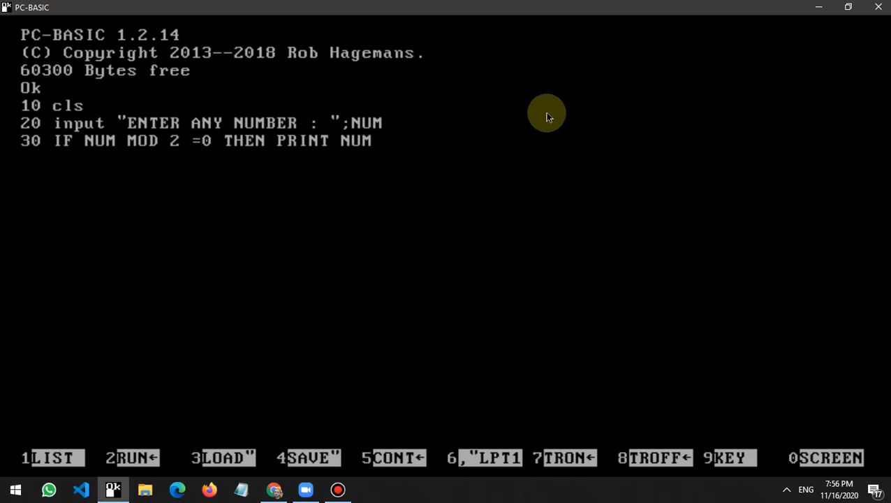
type(";\"")
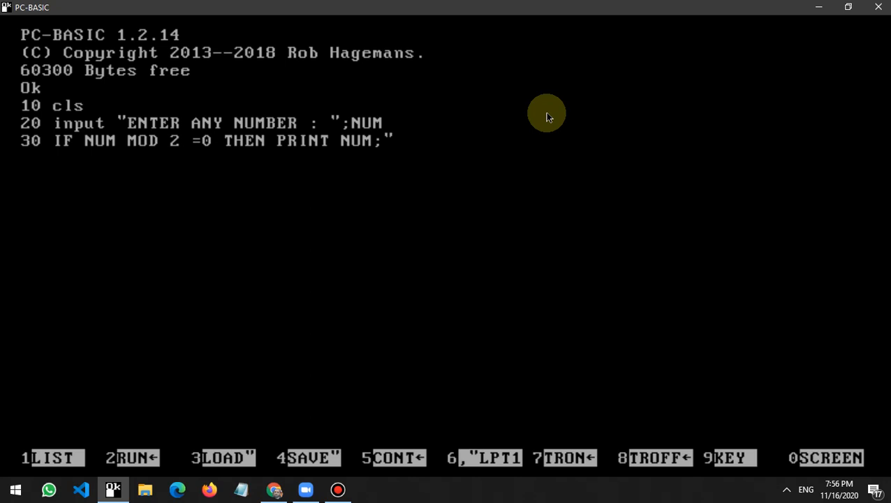
type("IS E")
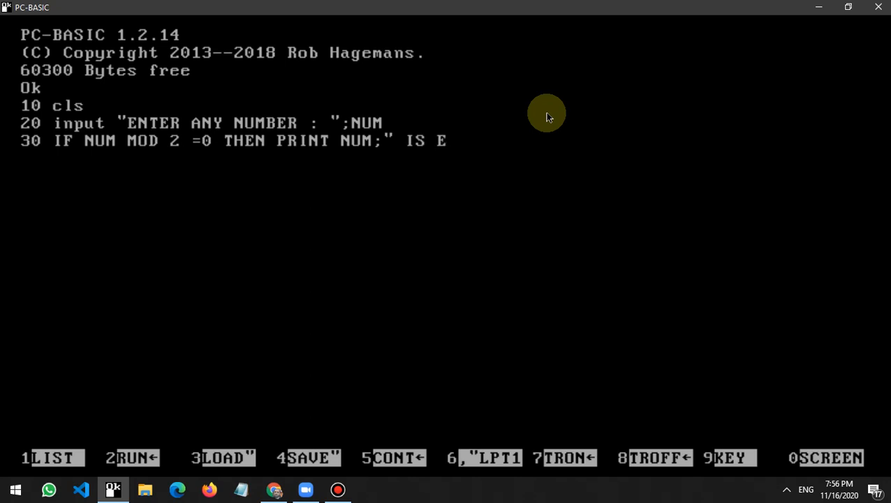
type("VEN")
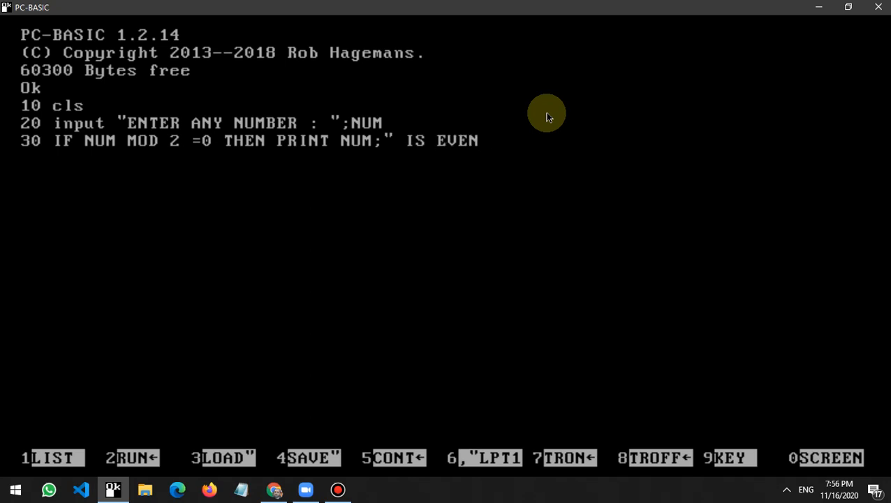
type("\"")
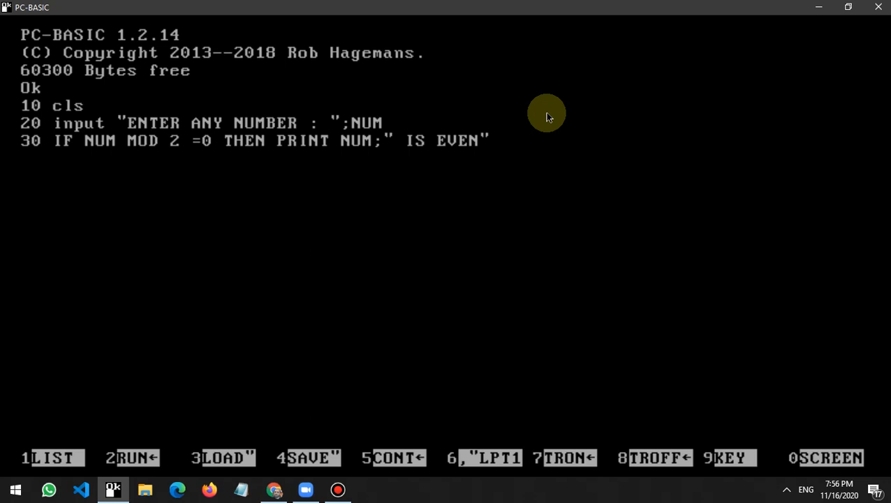
- Finish line 30 with ELSE PRINT NUM;" IS ODD" for the odd case
type("ELS")
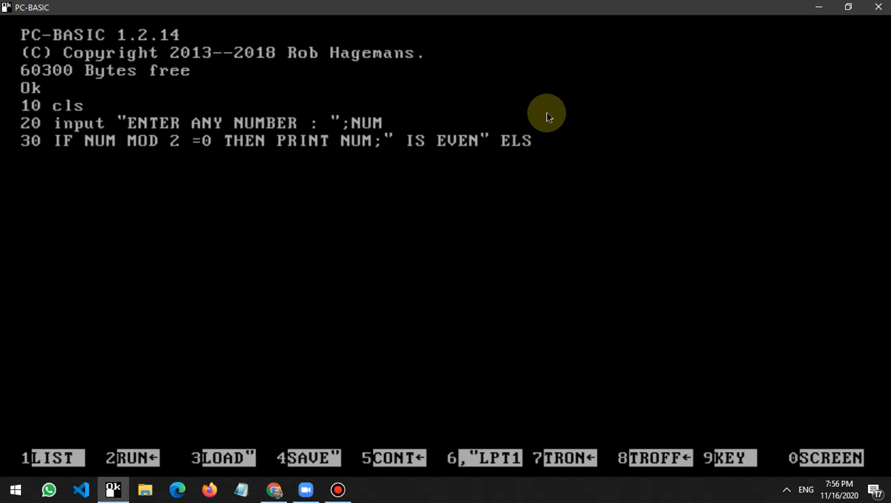
type("E")
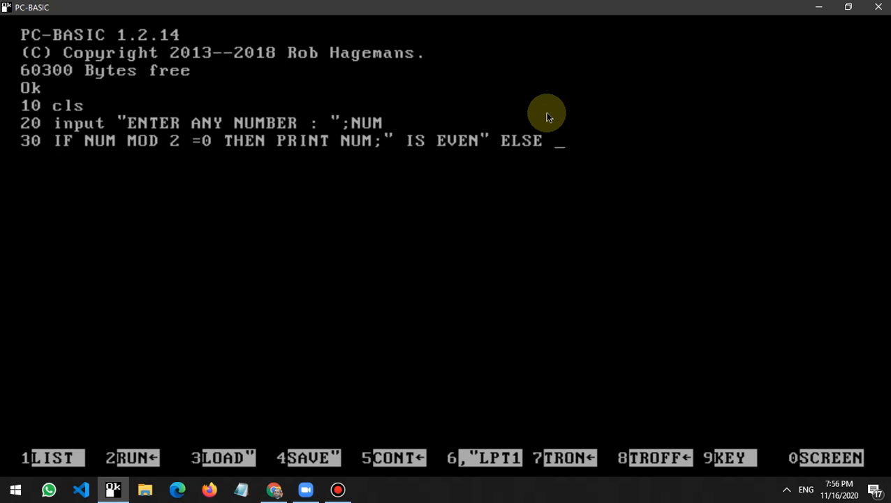
type("PRINT")
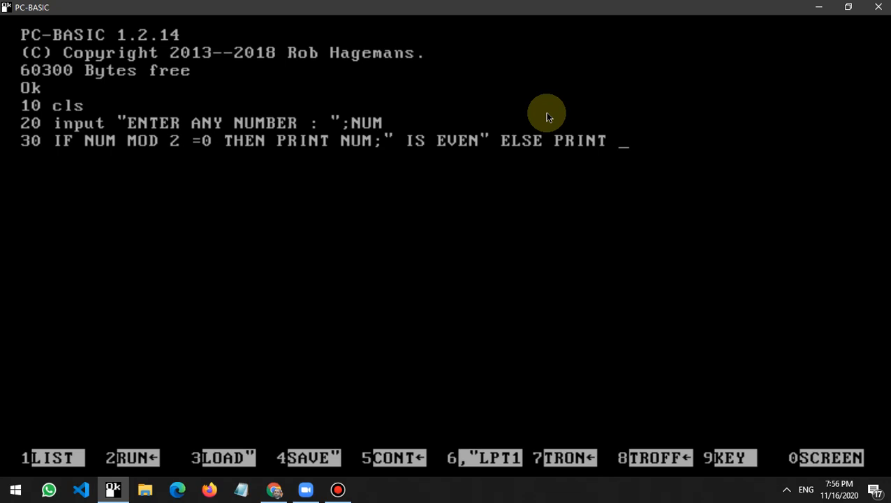
type("NUM")
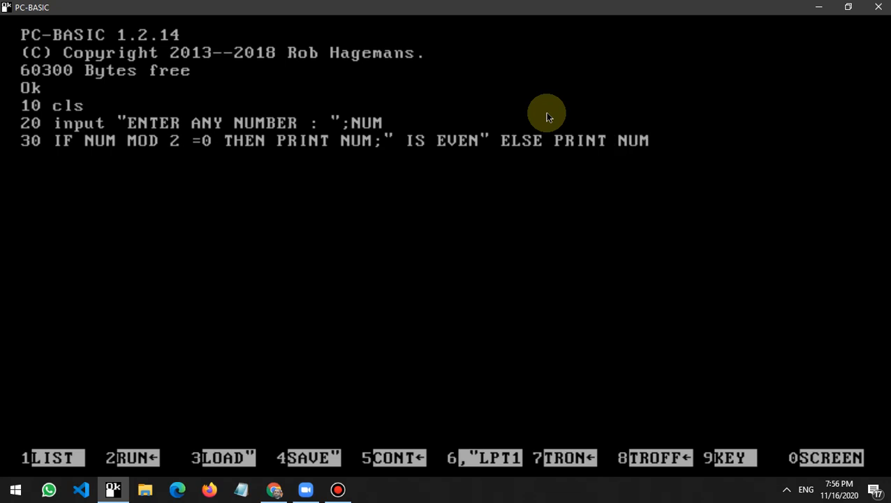
type(";\"")
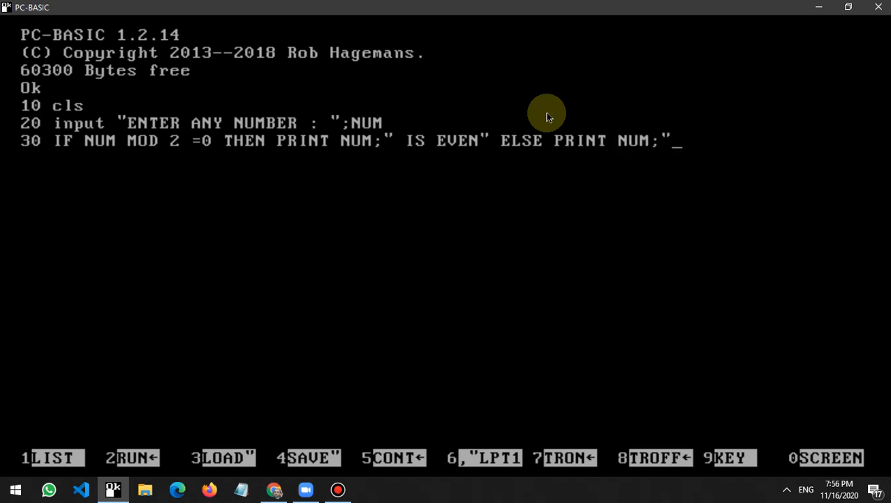
type("IS")
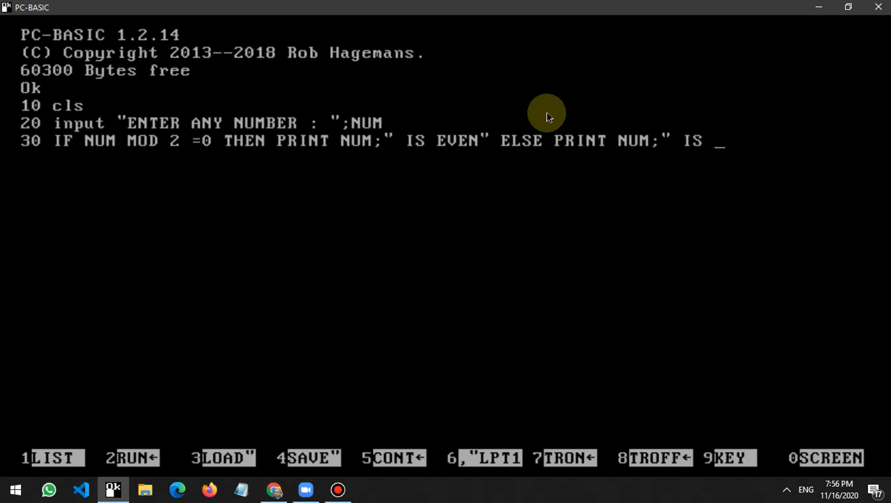
type("O")
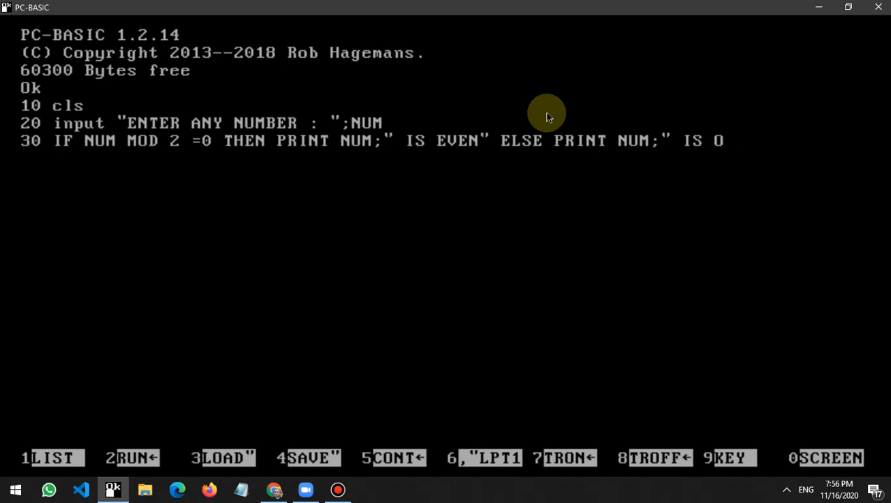
type("DD\"")
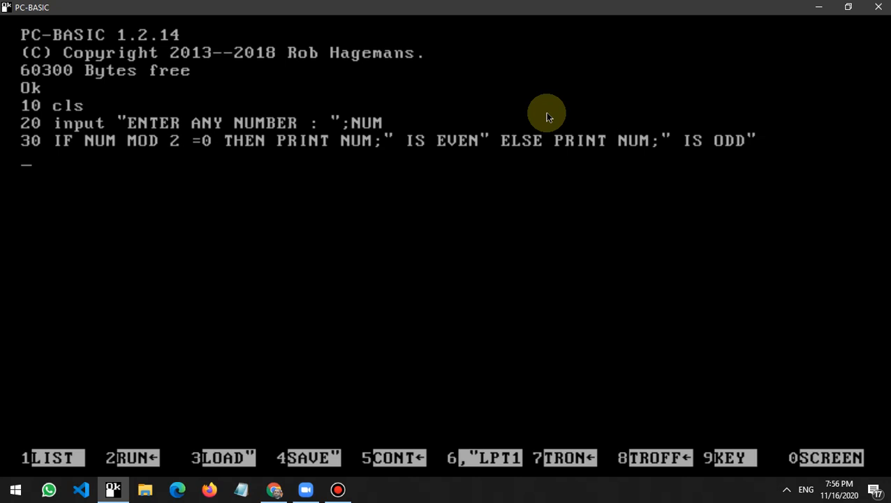
mouse_move(123, 147)
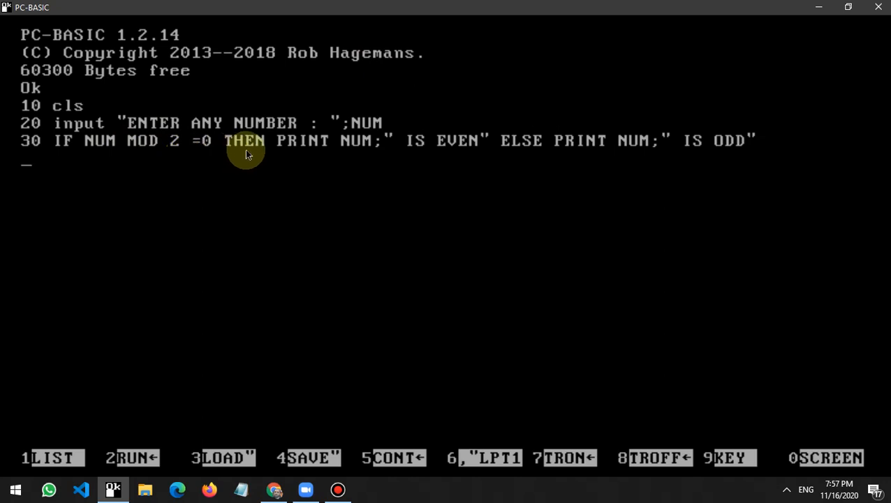
mouse_move(174, 179)
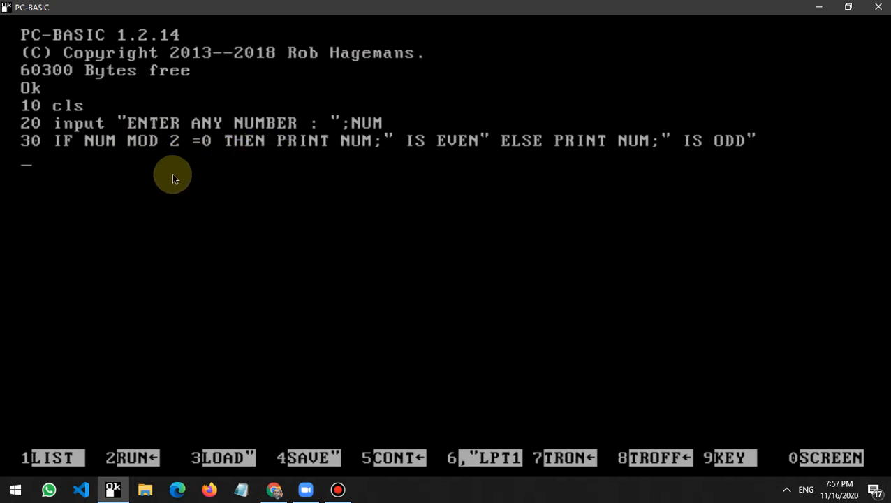
mouse_move(349, 154)
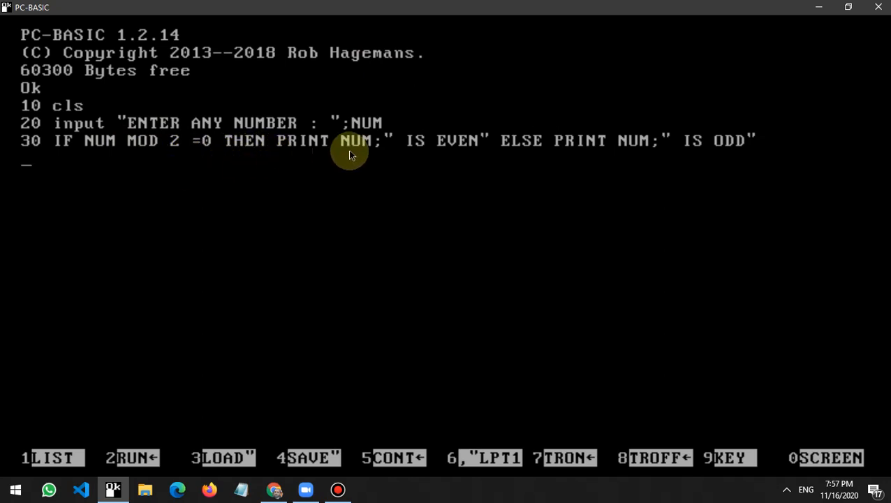
mouse_move(459, 161)
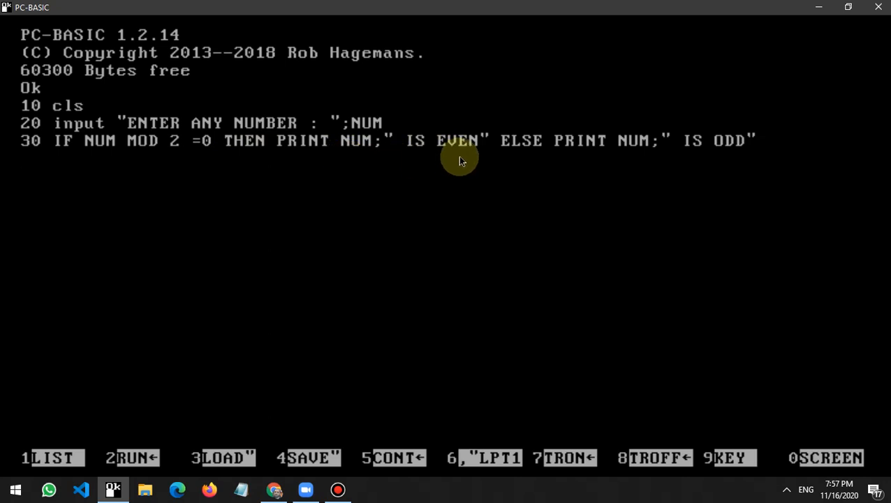
mouse_move(518, 152)
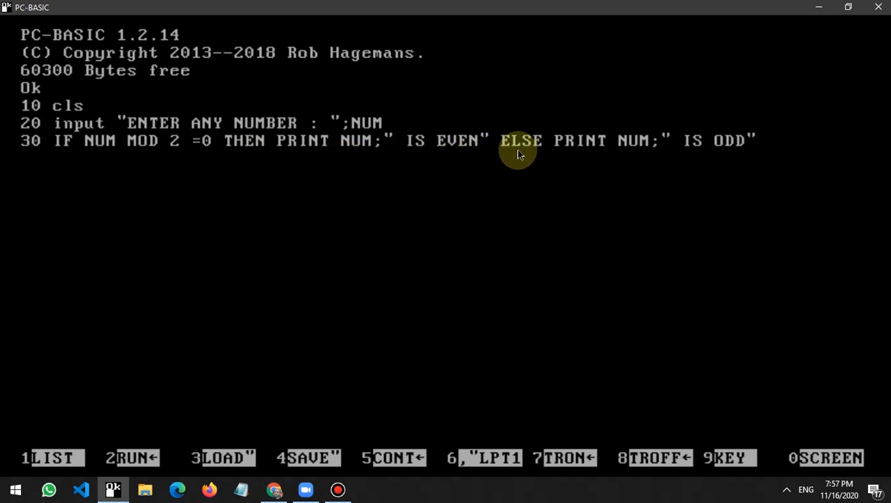
mouse_move(615, 162)
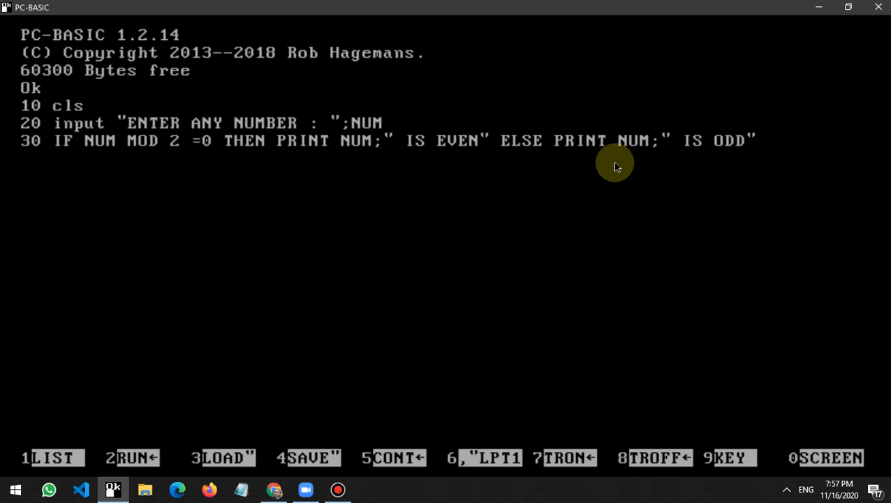
mouse_move(612, 196)
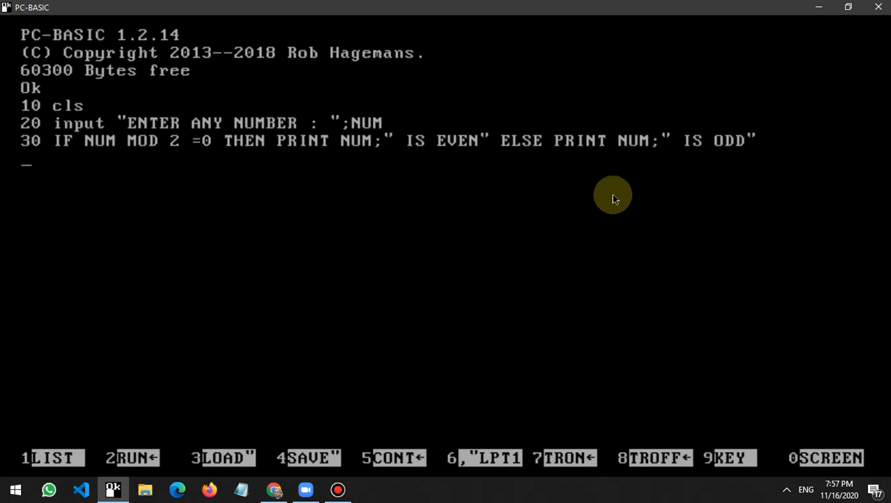
- Add line 40 END and start the program with RUN
type("40 E")
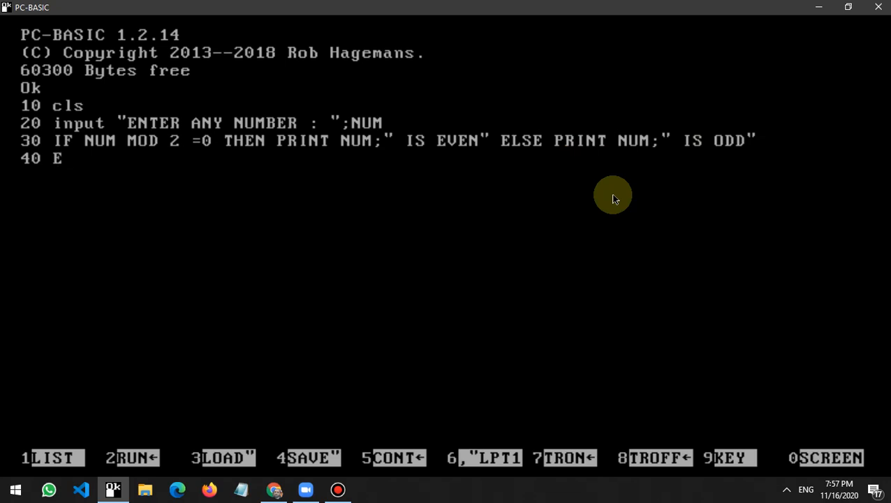
type("ND")
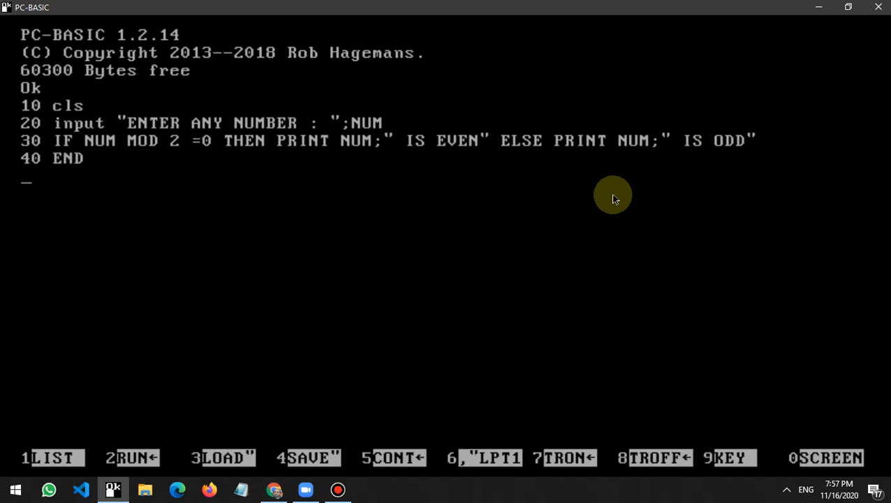
type("RUN")
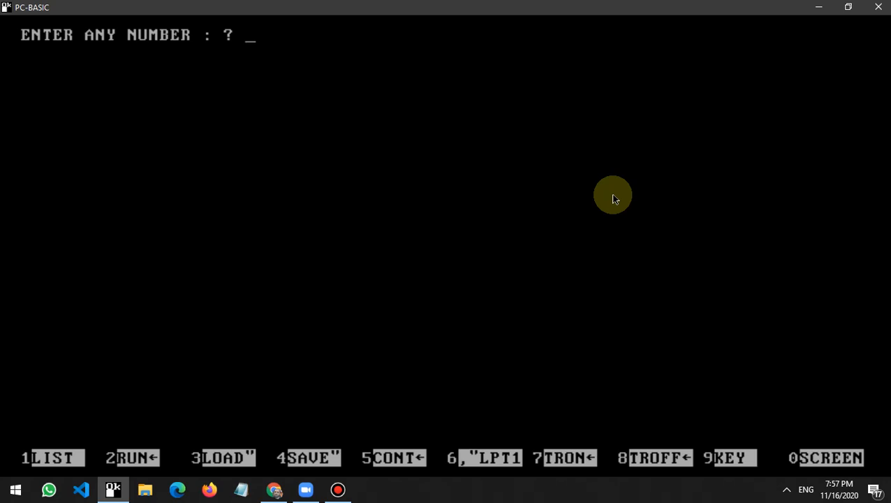
- Test the program with 45 (odd) and 66 (even), then LIST the four-line program
type("45")
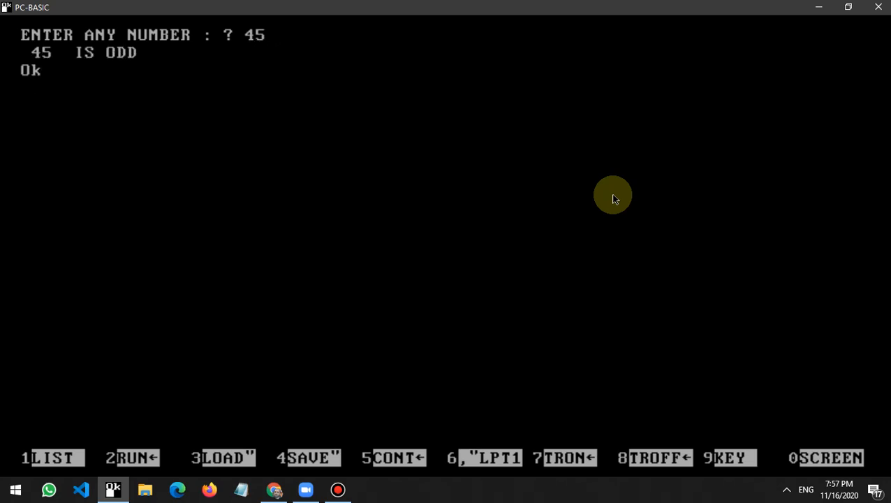
type("RUN")
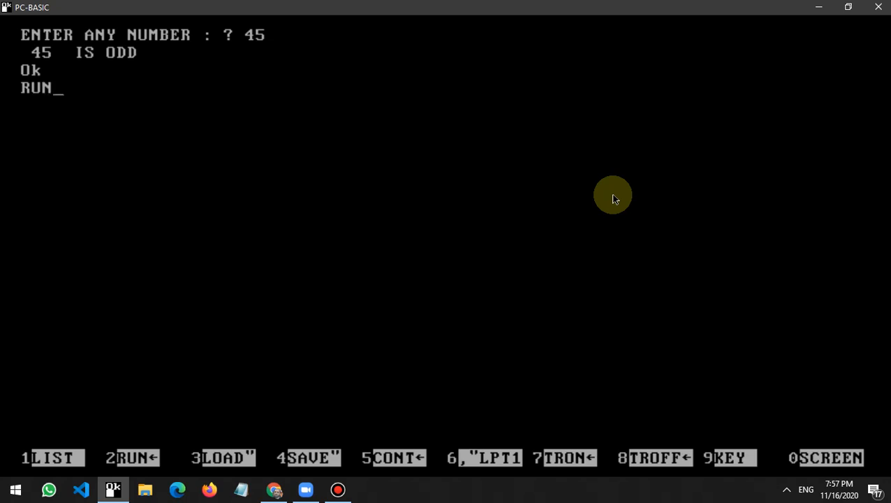
key("Return")
type("66")
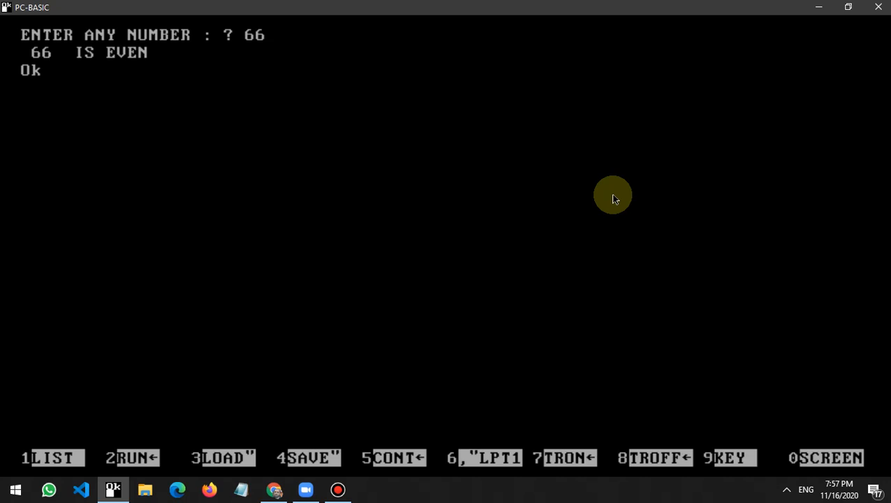
left_click(49, 458)
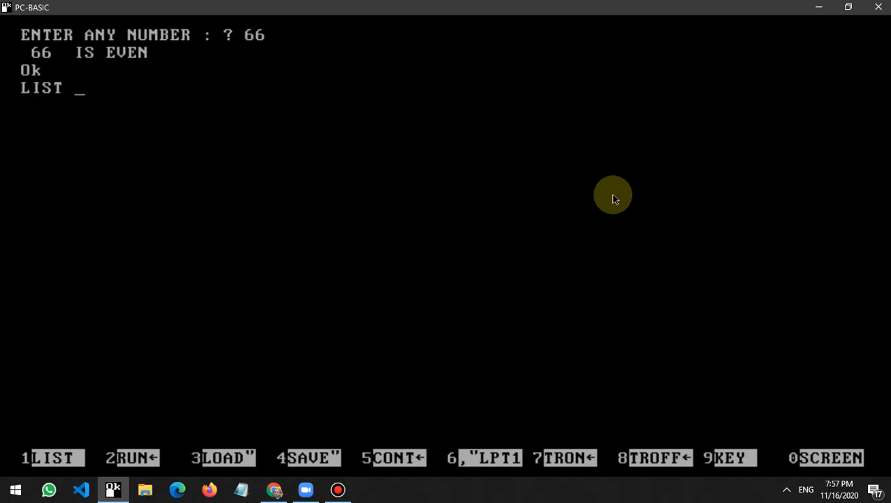
key("Return")
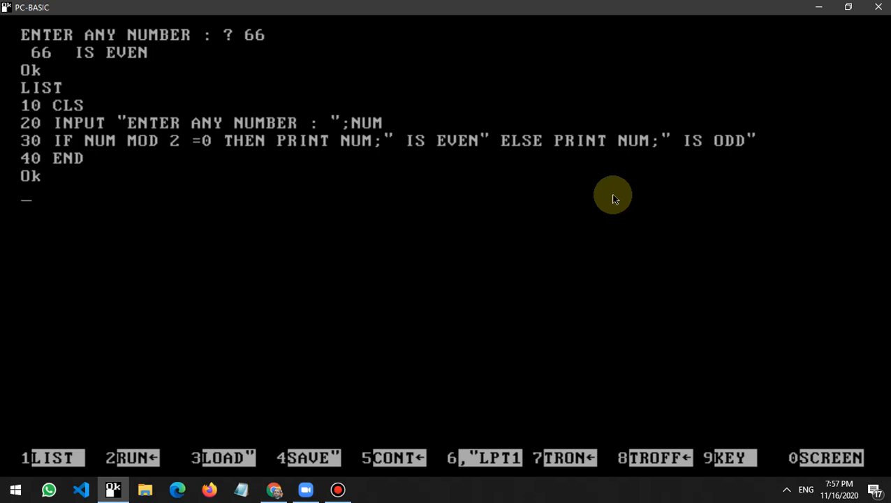